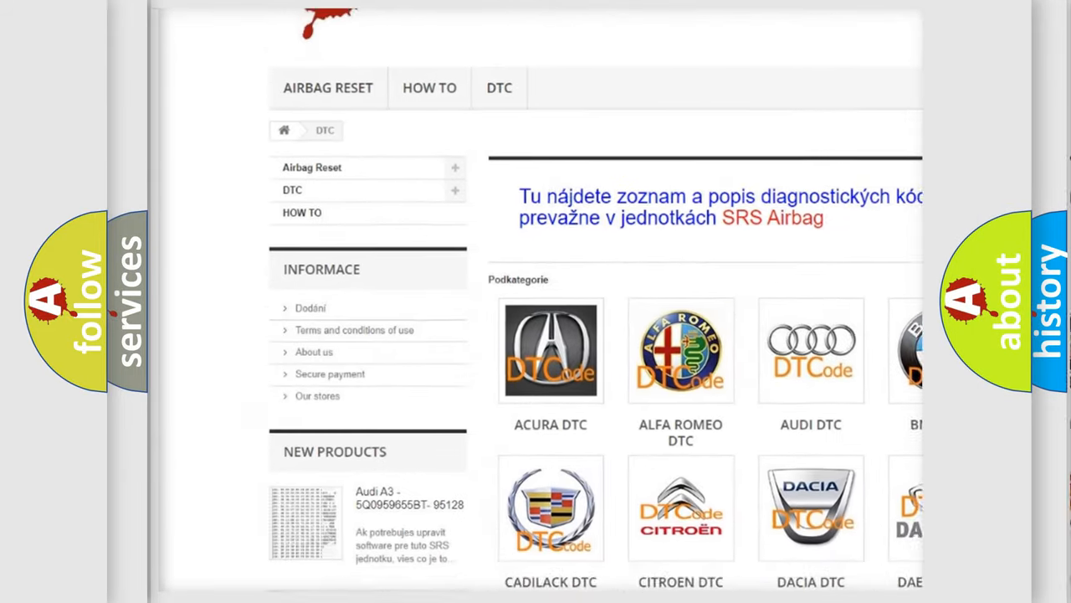
scroll(down, 3)
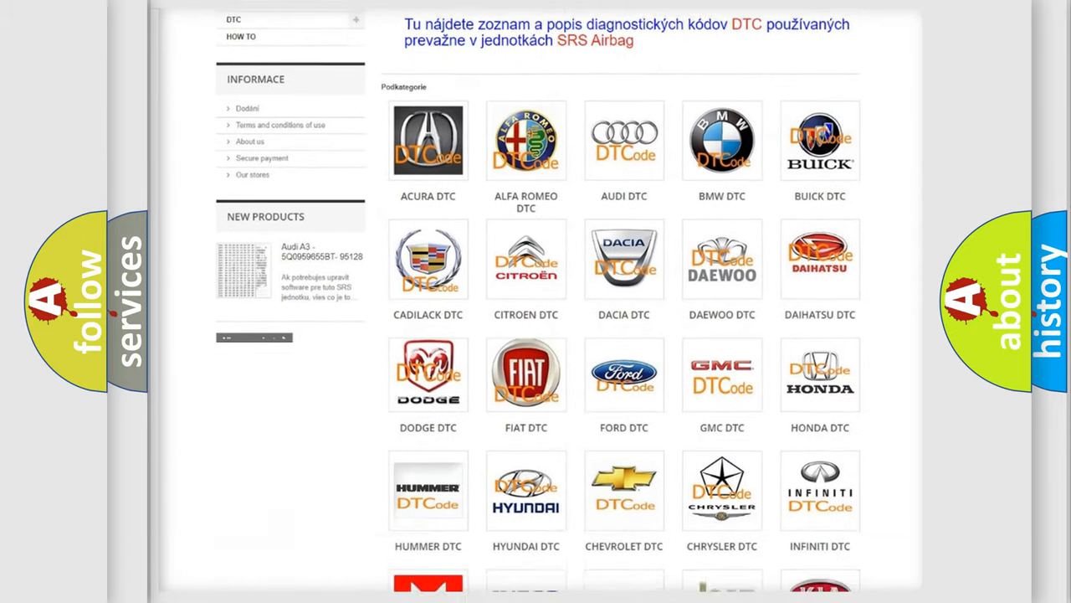
scroll(down, 3)
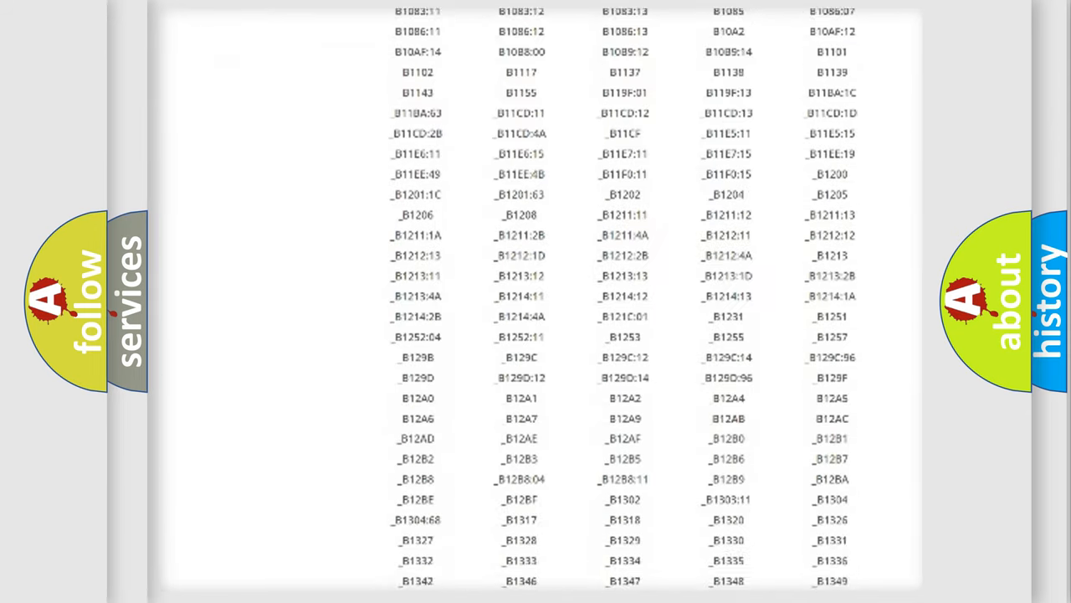
scroll(down, 3)
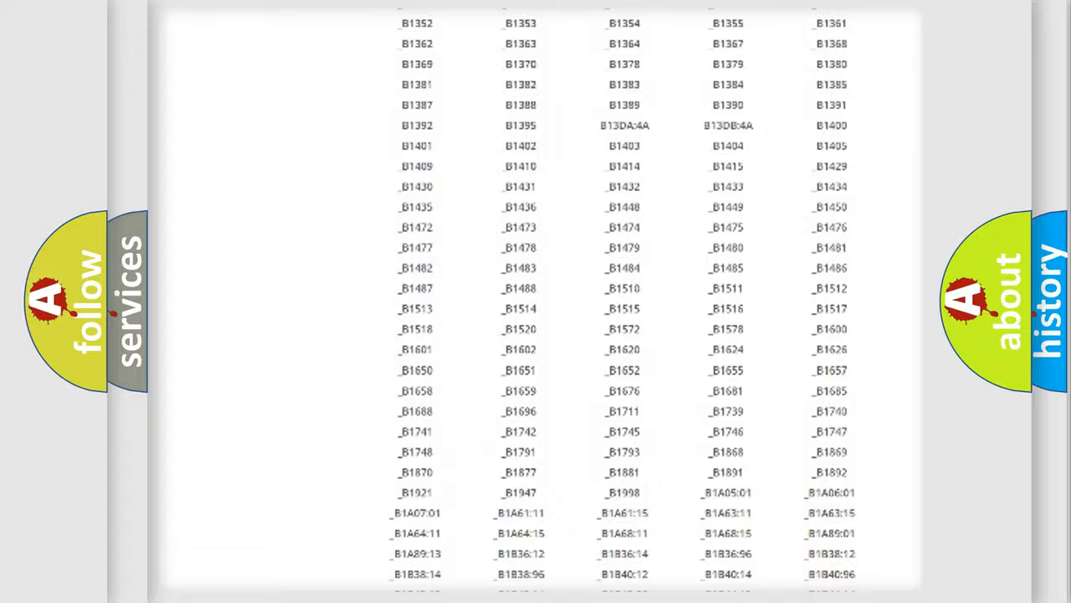
scroll(up, 3)
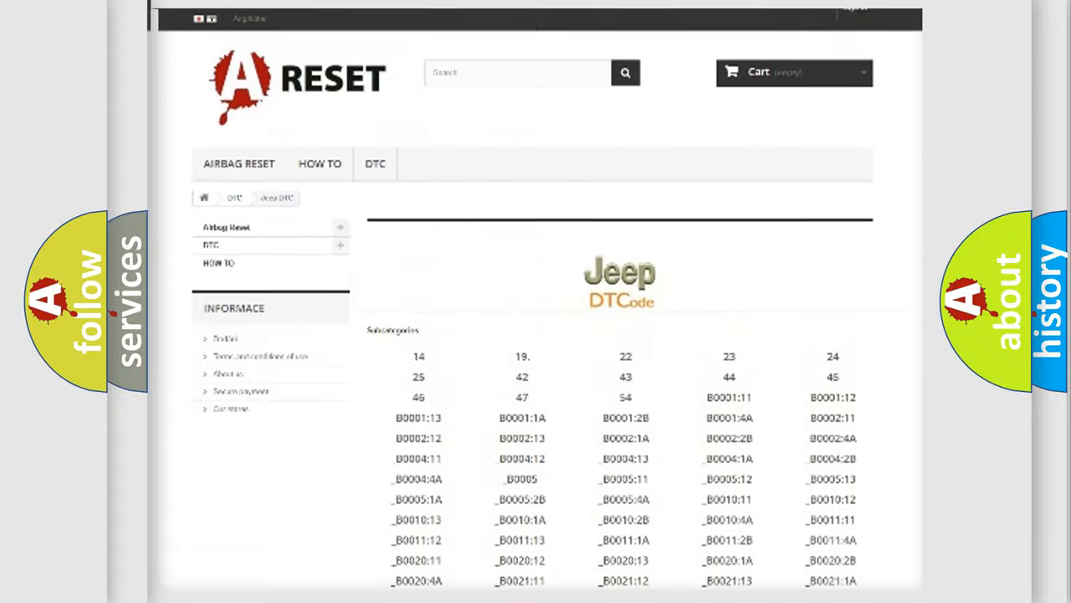